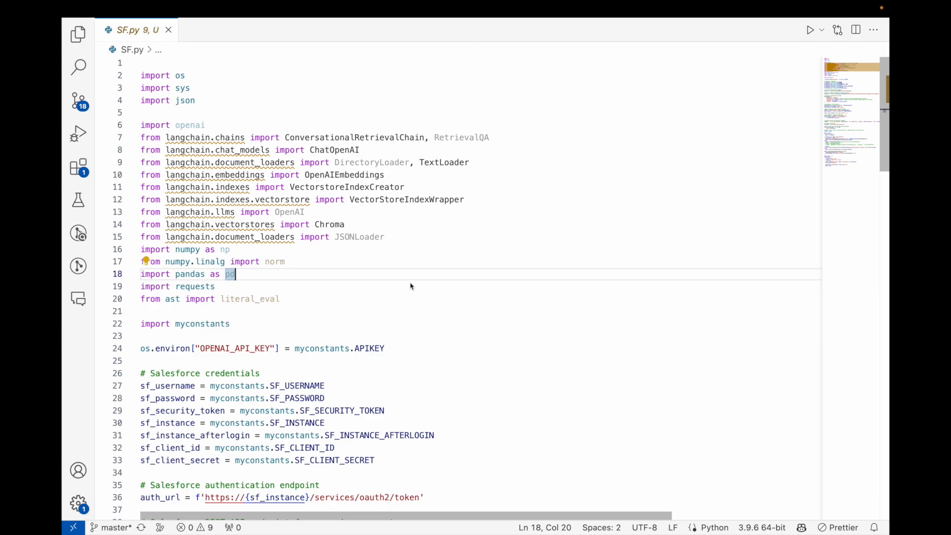
mouse_move(203, 149)
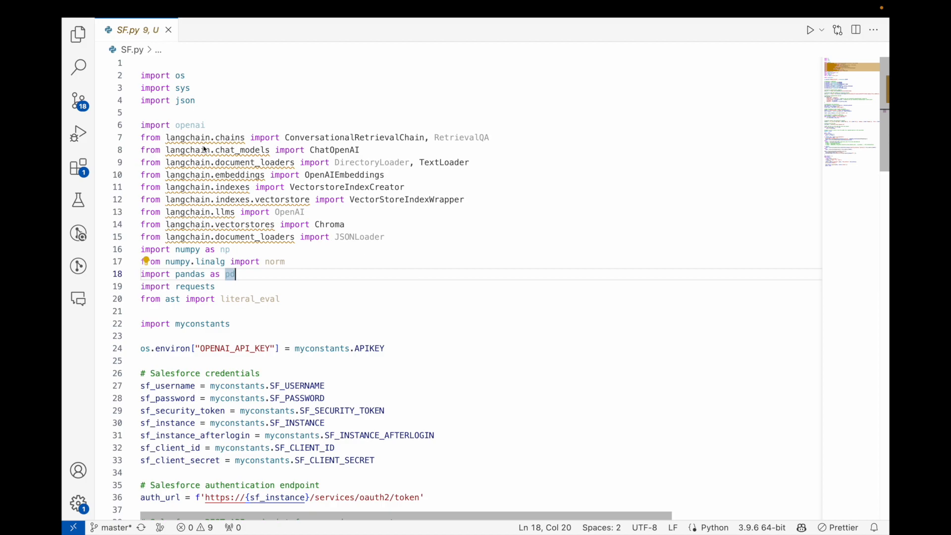
- Inspect SF.py's imports, highlighting norm, the np alias and myconstants usages
left_click(274, 262)
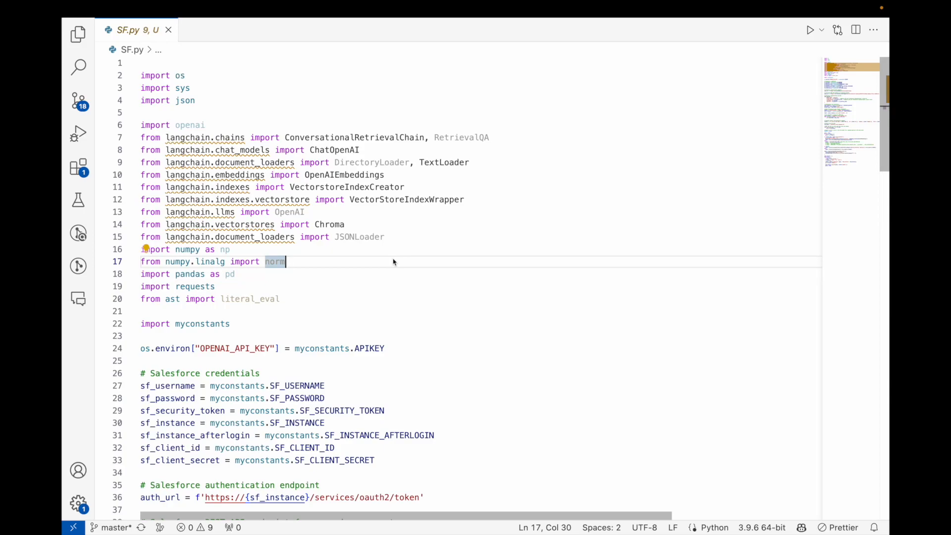
double_click(330, 224)
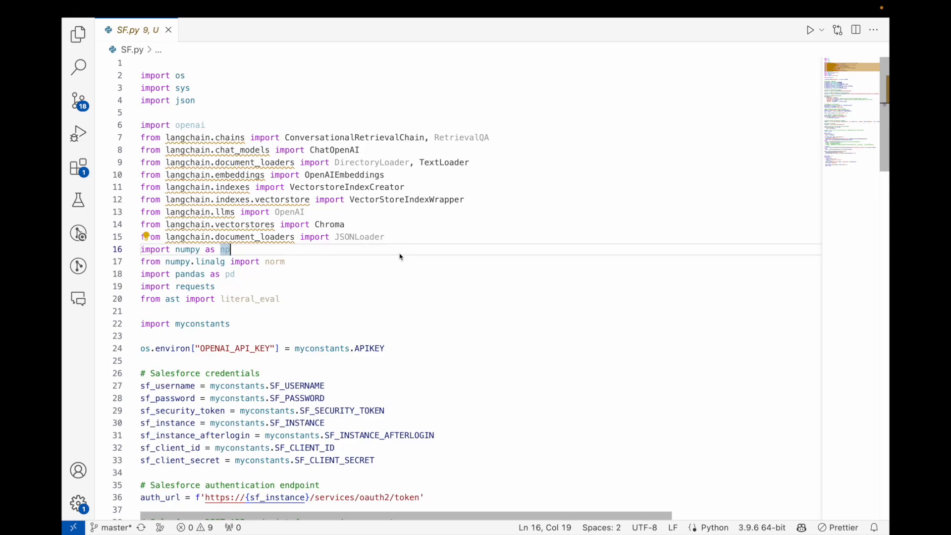
double_click(329, 224)
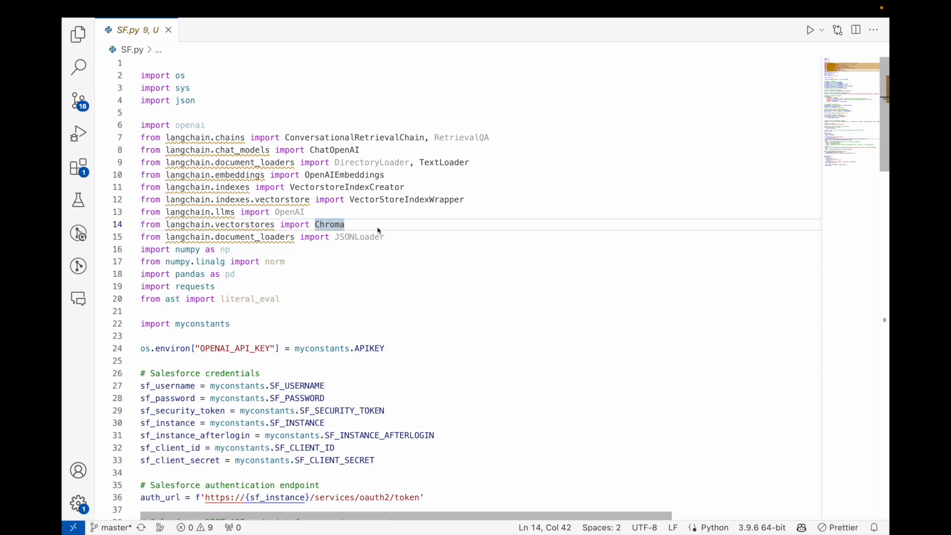
scroll("down", 3)
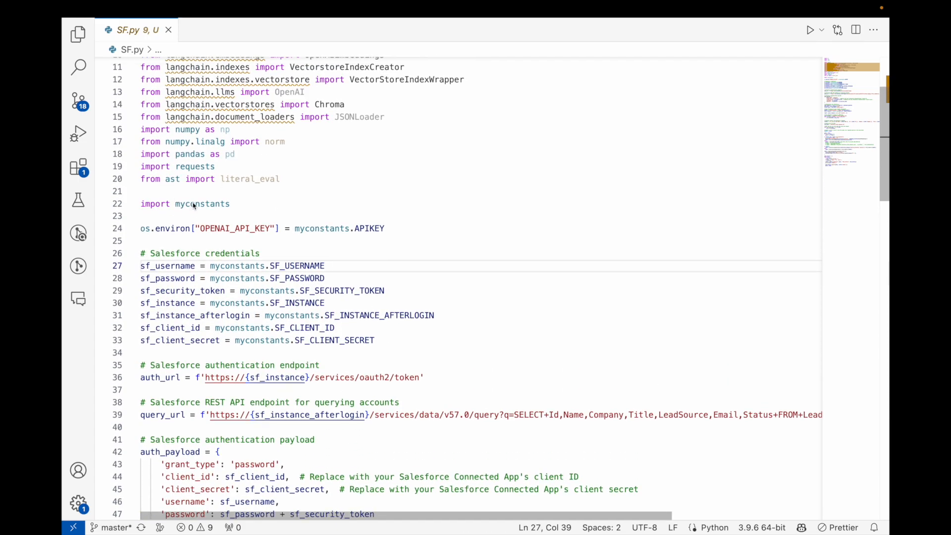
double_click(202, 203)
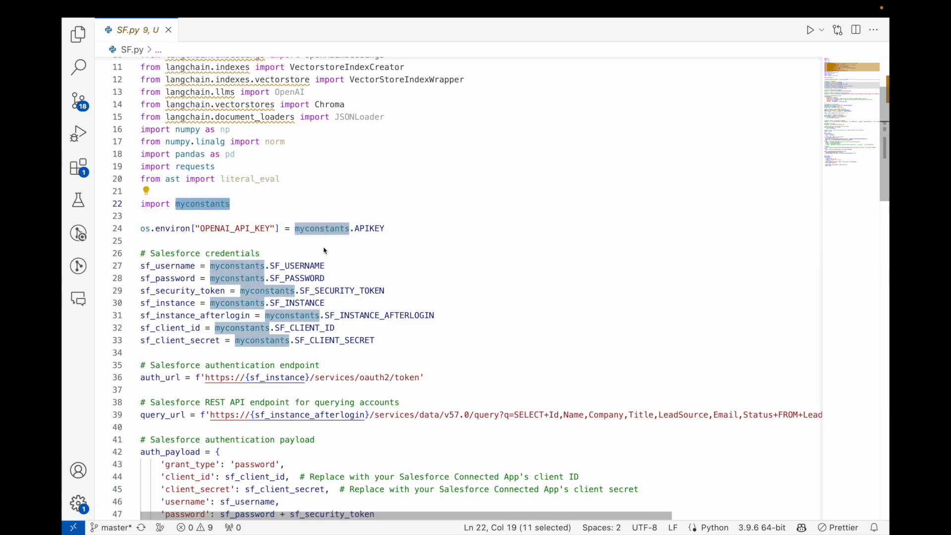
scroll("down", 3)
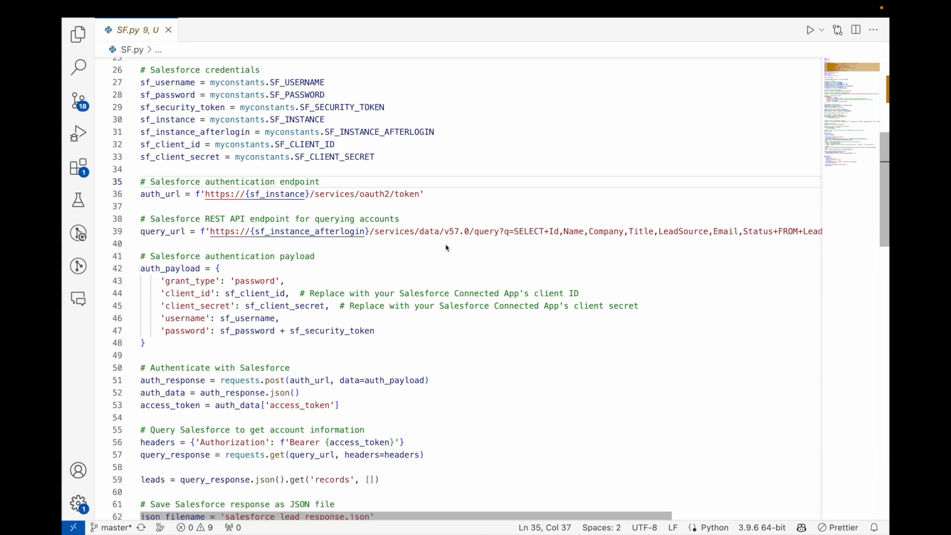
scroll("down", 3)
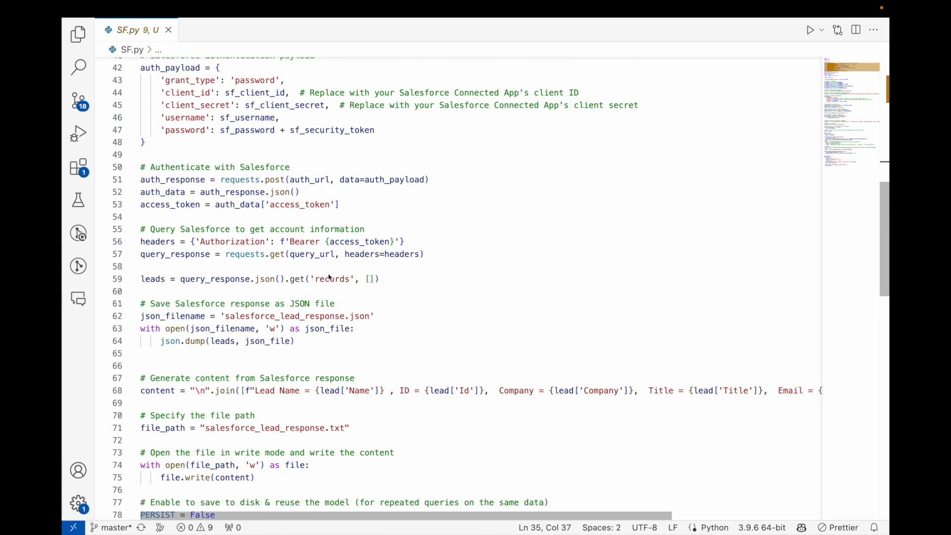
left_click(341, 205)
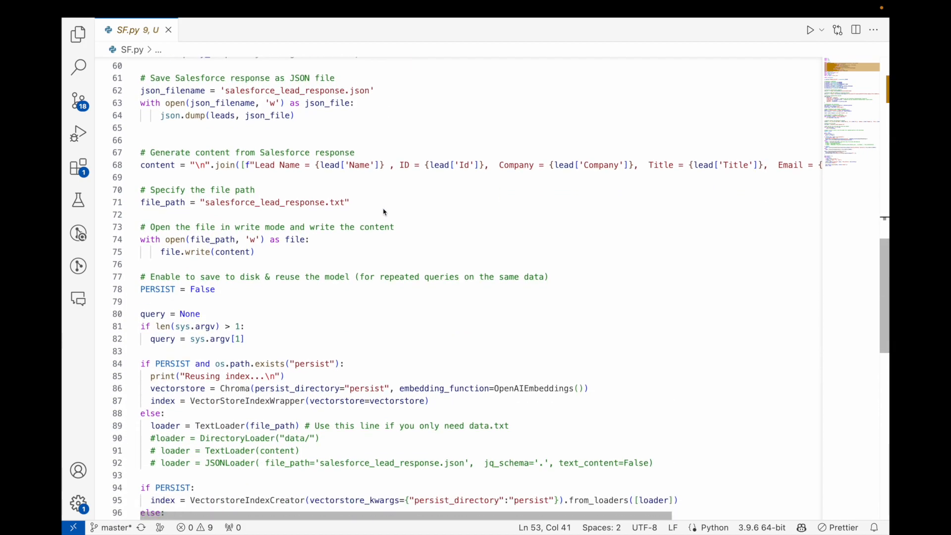
mouse_move(229, 193)
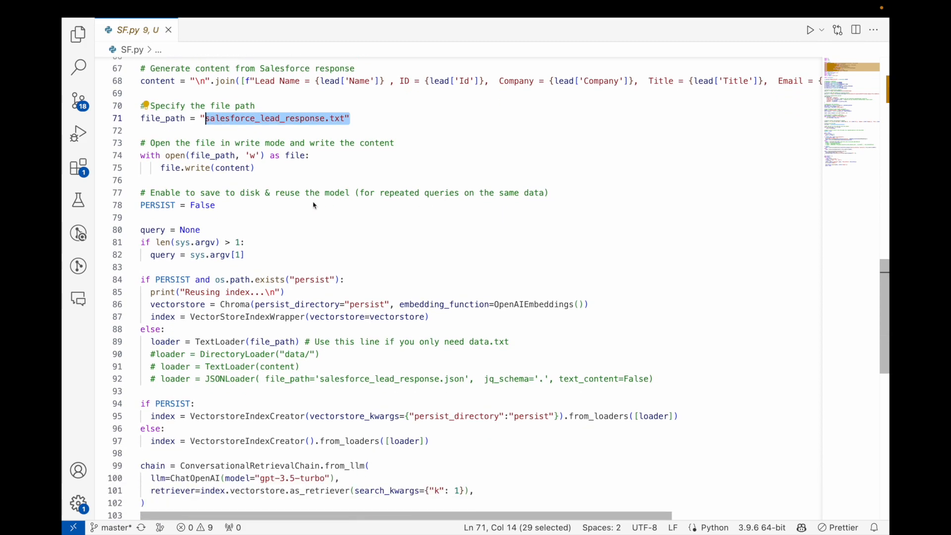
- Review the Chroma vectorstore, PERSIST, and the TextLoader, DirectoryLoader and JSONLoader lines
scroll("down", 3)
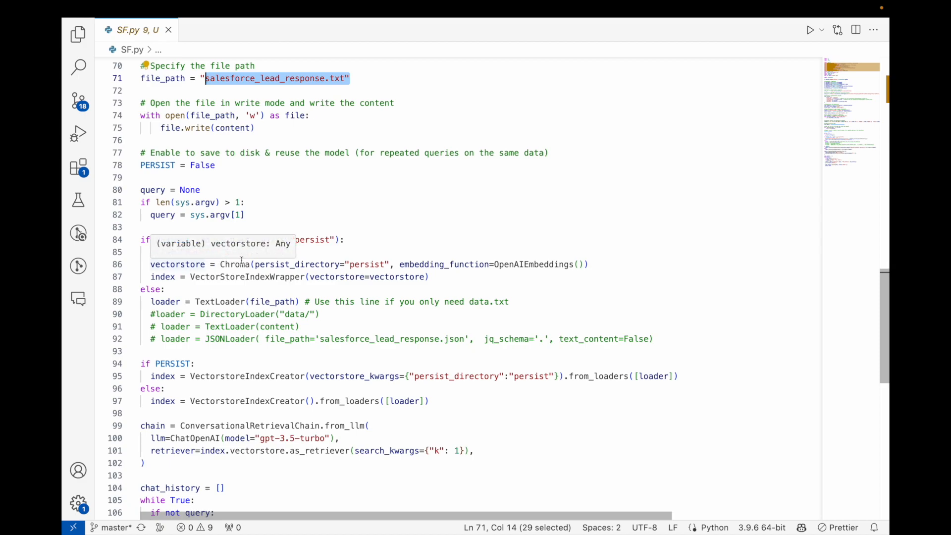
double_click(236, 264)
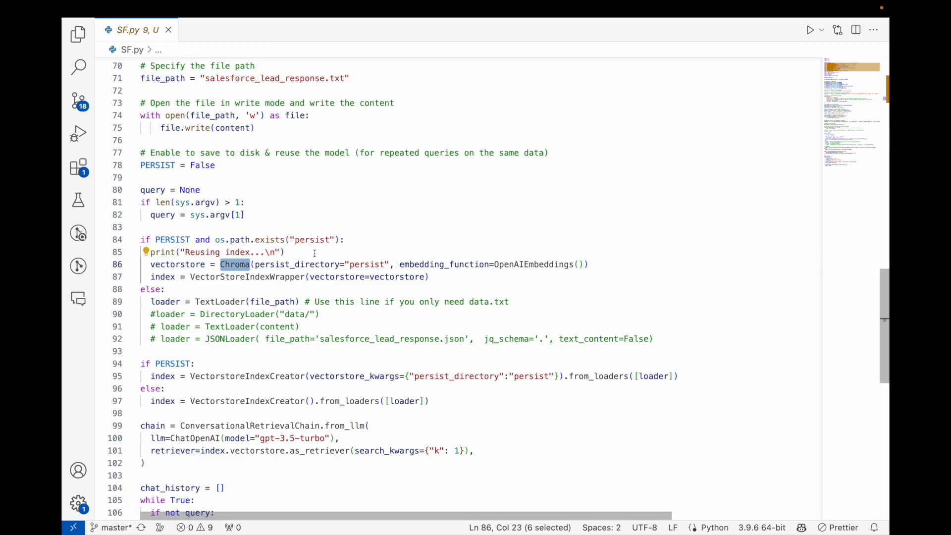
double_click(158, 165)
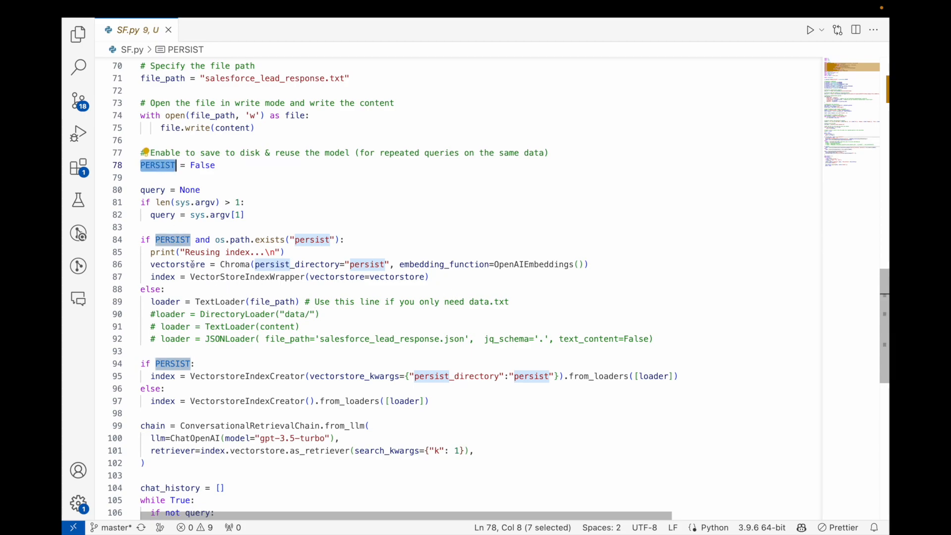
double_click(178, 196)
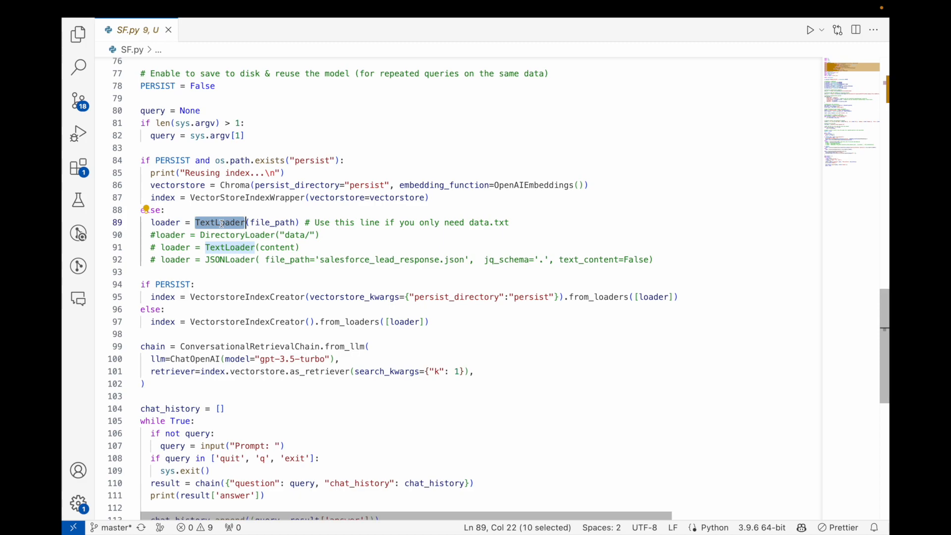
mouse_move(233, 253)
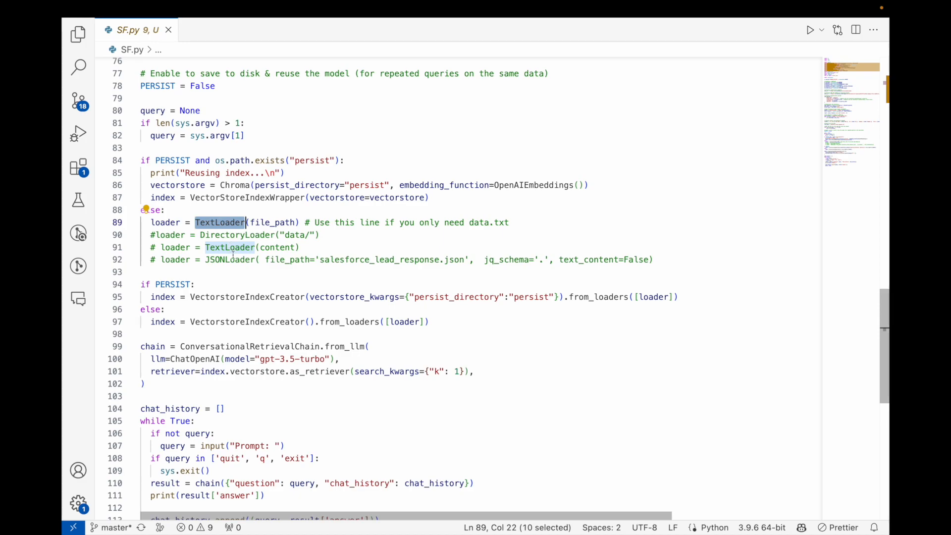
left_click(236, 272)
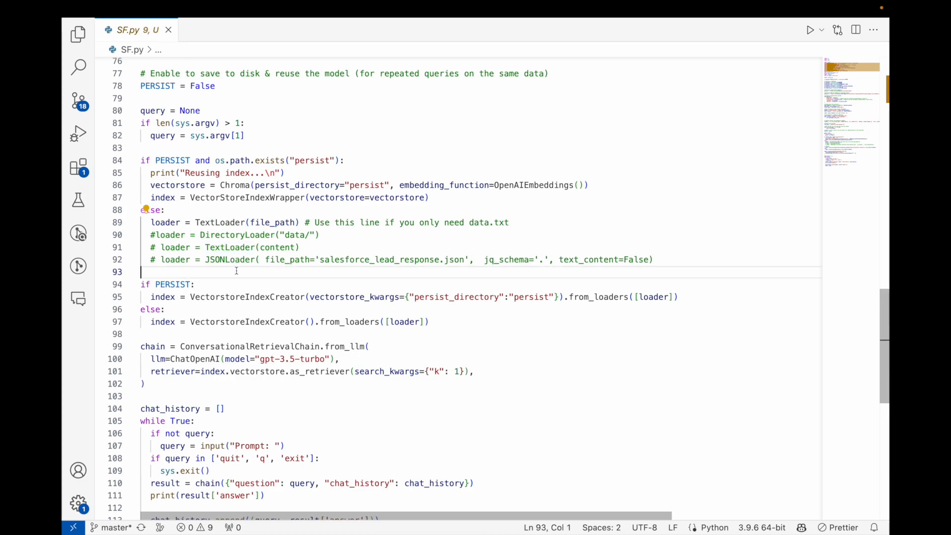
double_click(237, 235)
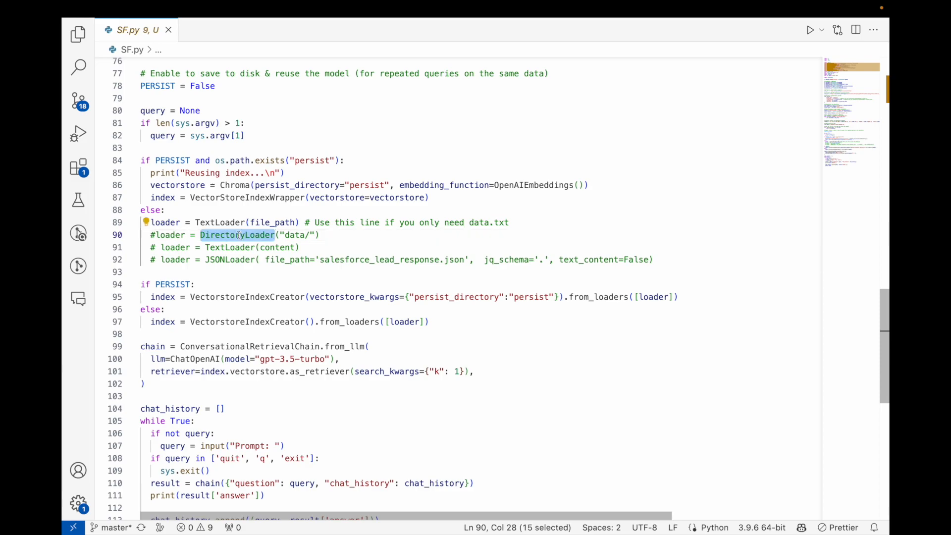
double_click(230, 259)
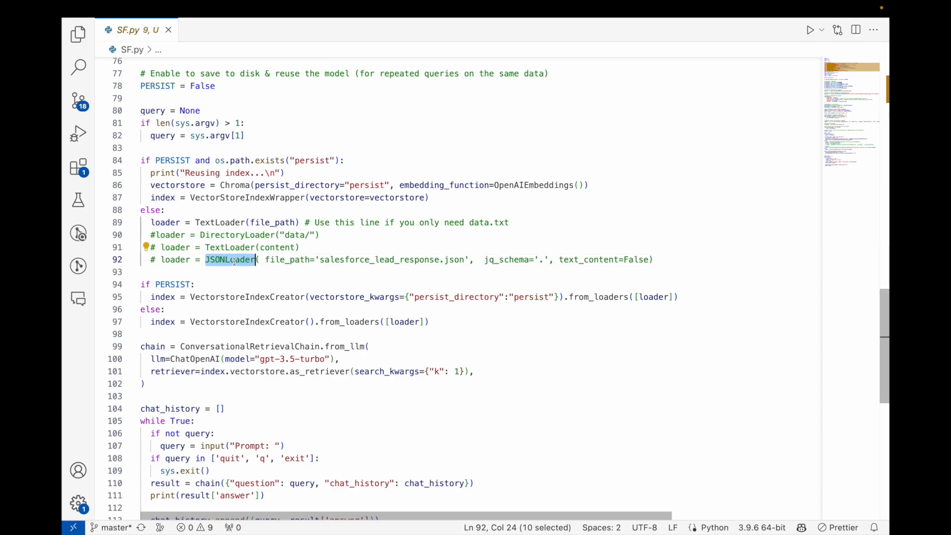
scroll("down", 3)
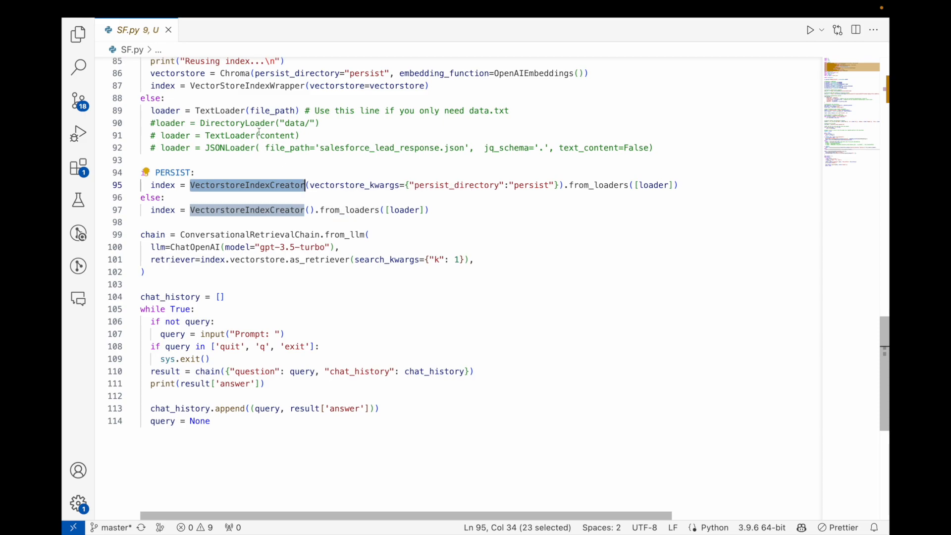
mouse_move(237, 247)
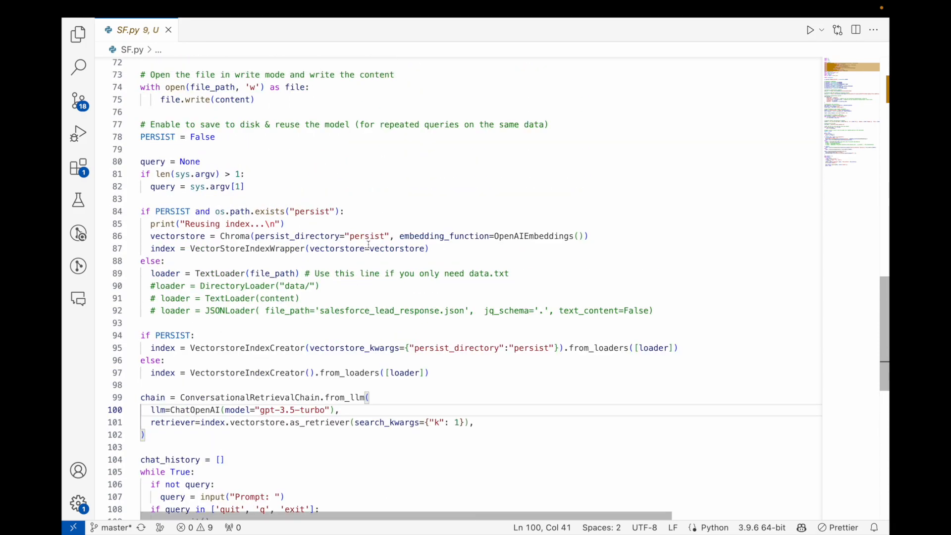
scroll("down", 3)
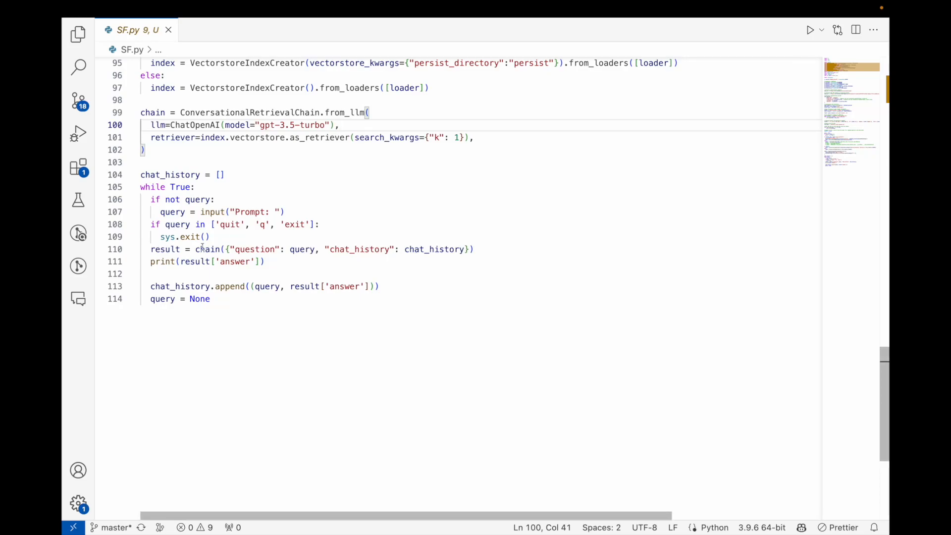
mouse_move(78, 35)
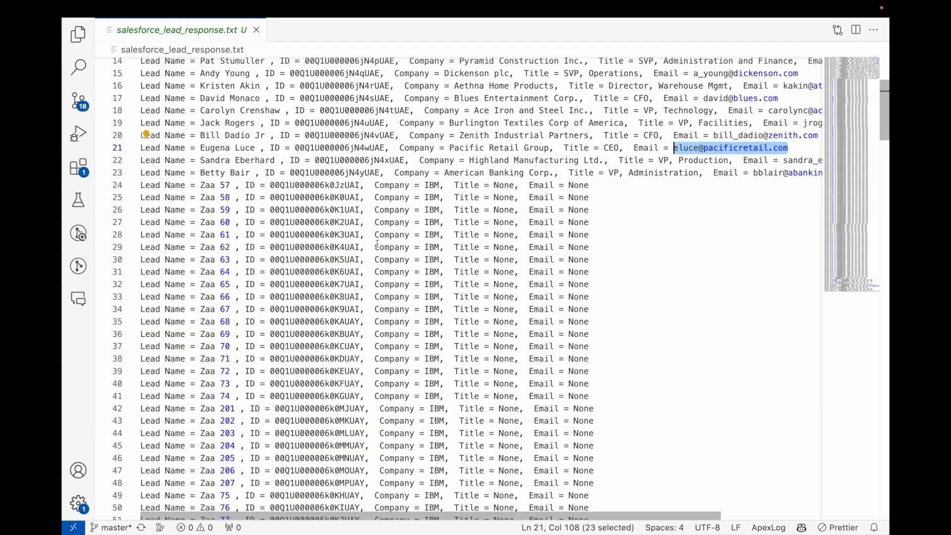
- Scroll through the salesforce_lead_response.txt lead records and focus the terminal below
scroll("down", 3)
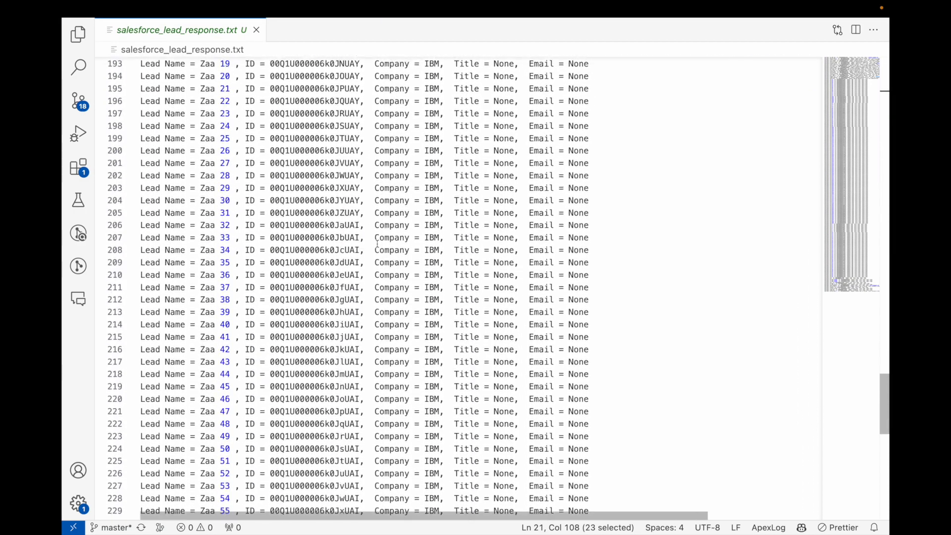
scroll("down", 3)
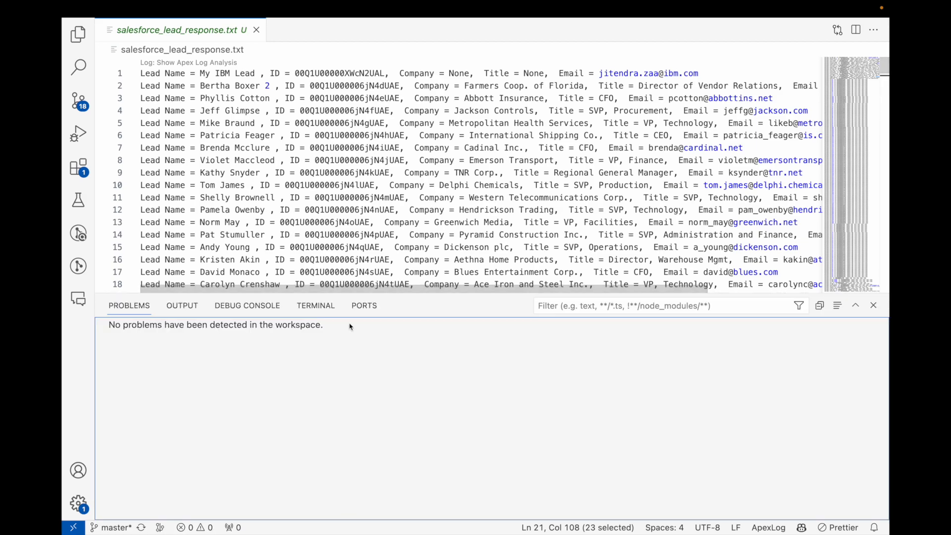
left_click(315, 306)
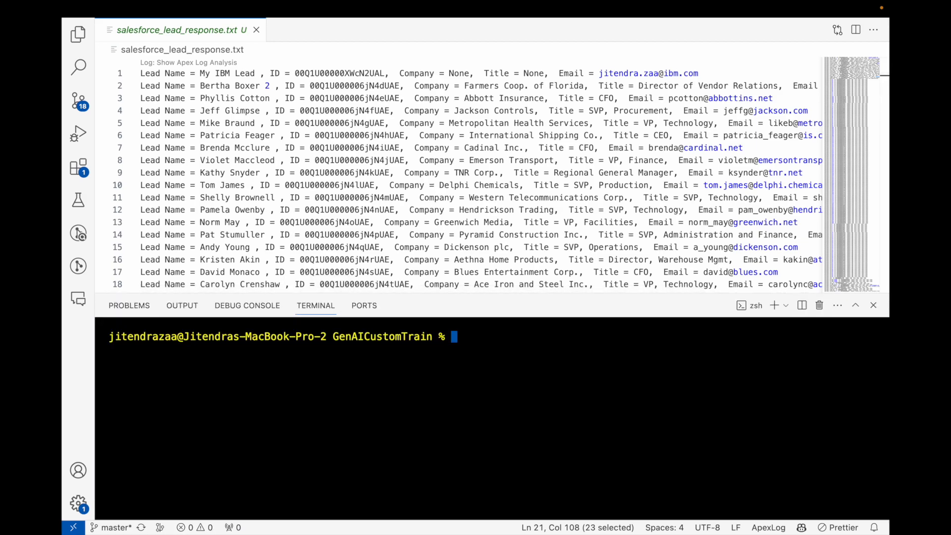
- Enter 'python SF.py' in the terminal and bring SF.py back into the editor
type("python SF.py")
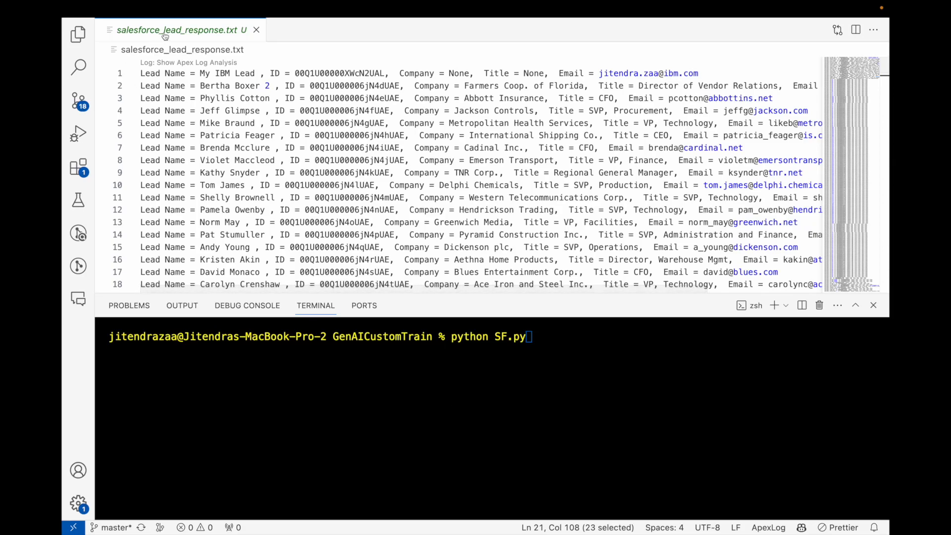
left_click(312, 30)
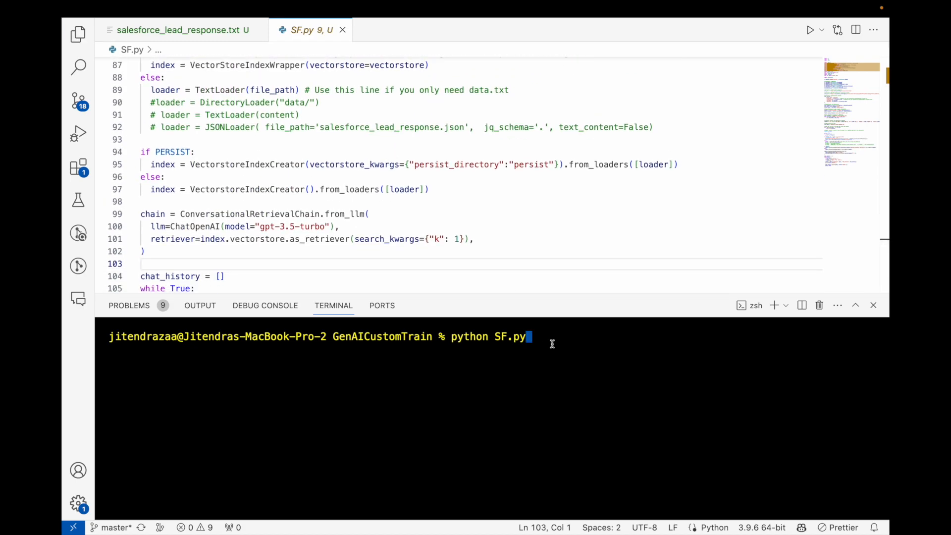
- Inspect the chain in the chat loop and vectorstore in the retriever line
scroll("down", 3)
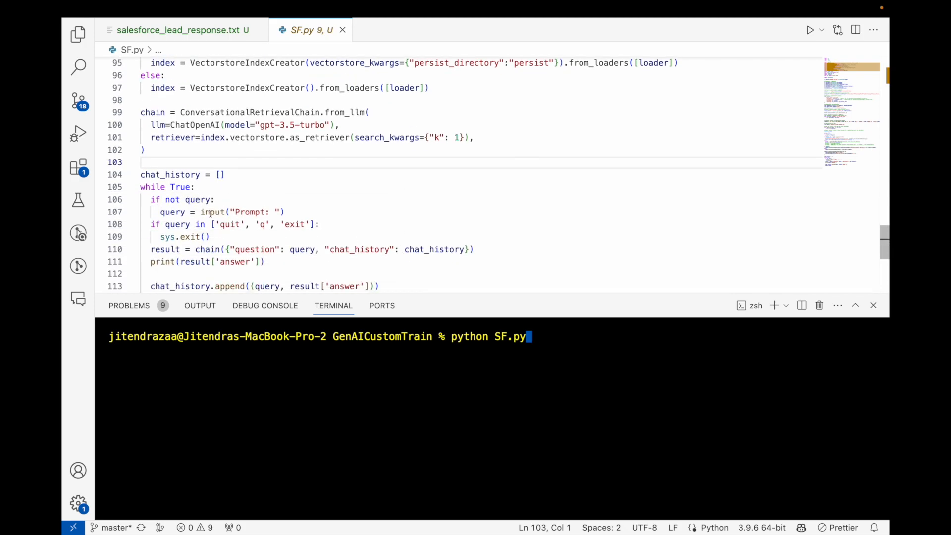
double_click(212, 211)
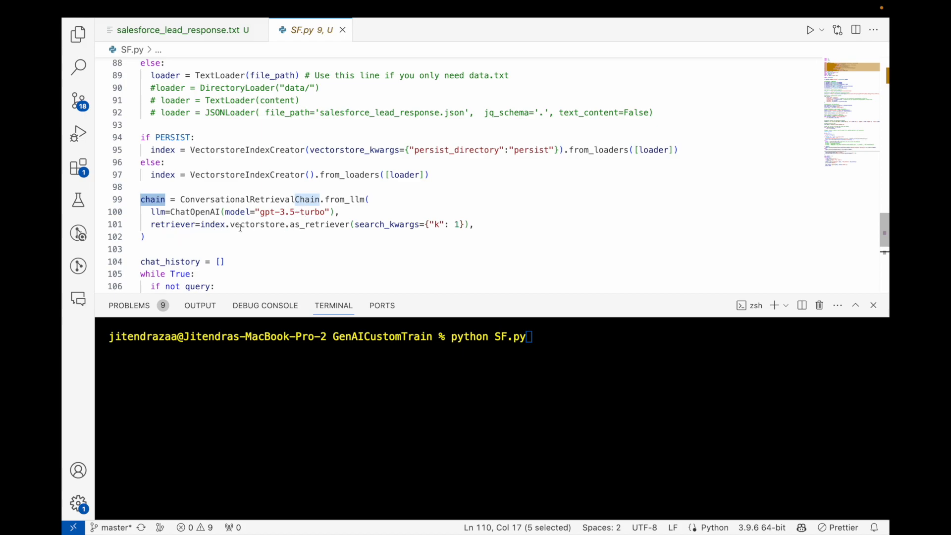
mouse_move(257, 224)
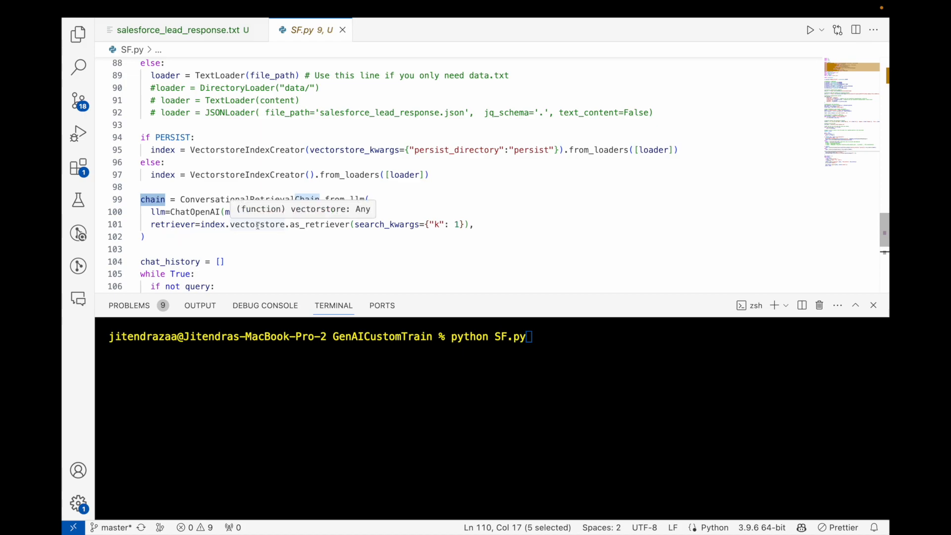
double_click(256, 224)
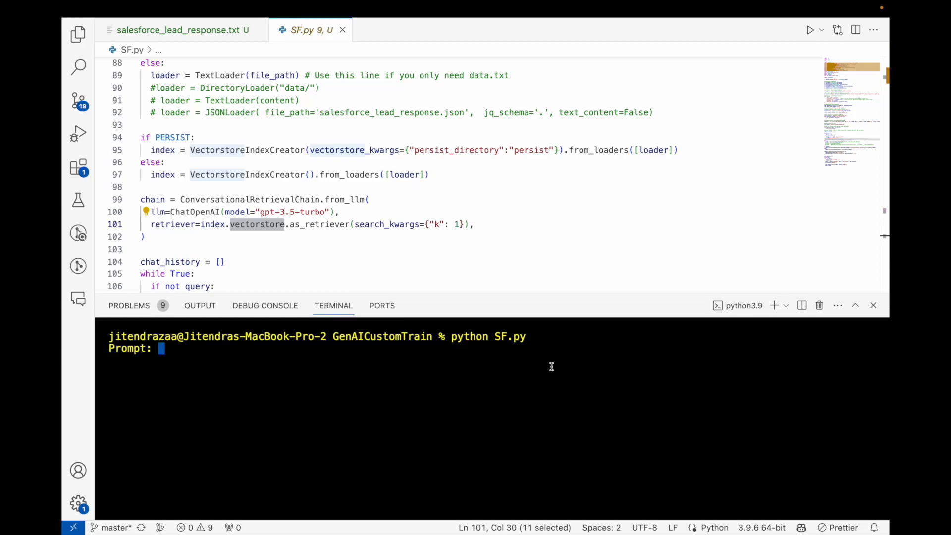
type("d")
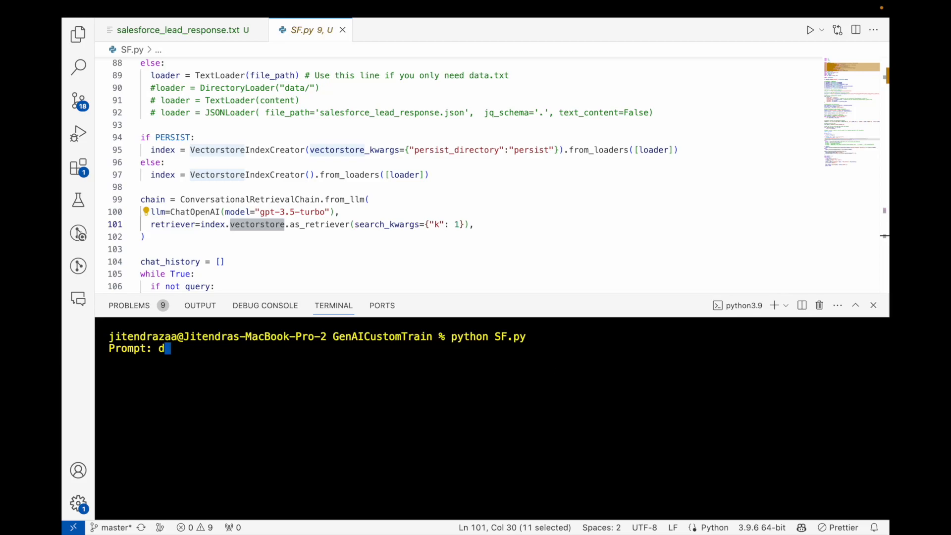
type("o you know anyone with e")
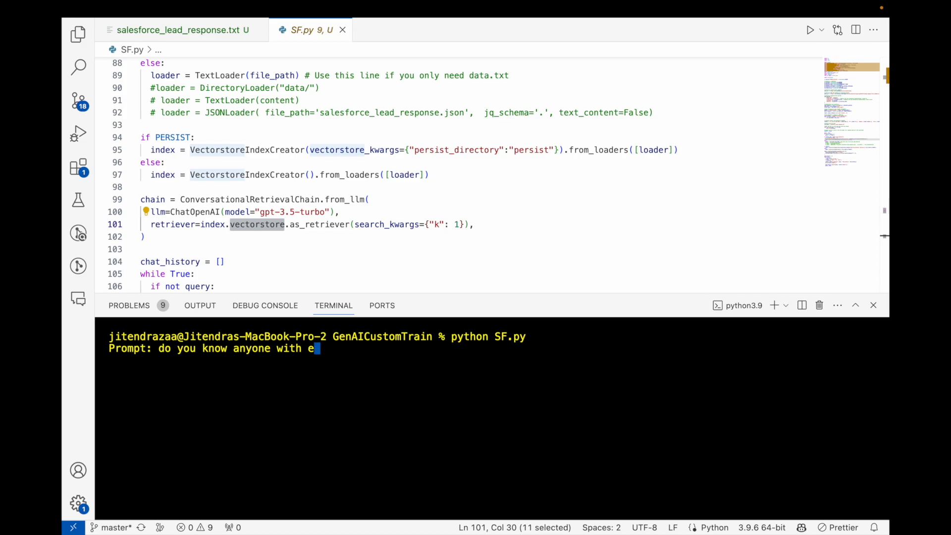
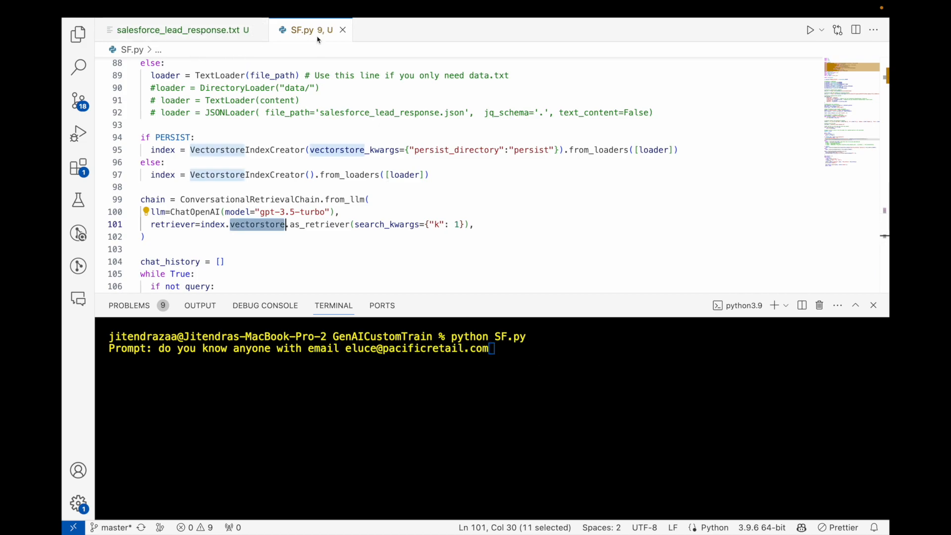
left_click(178, 30)
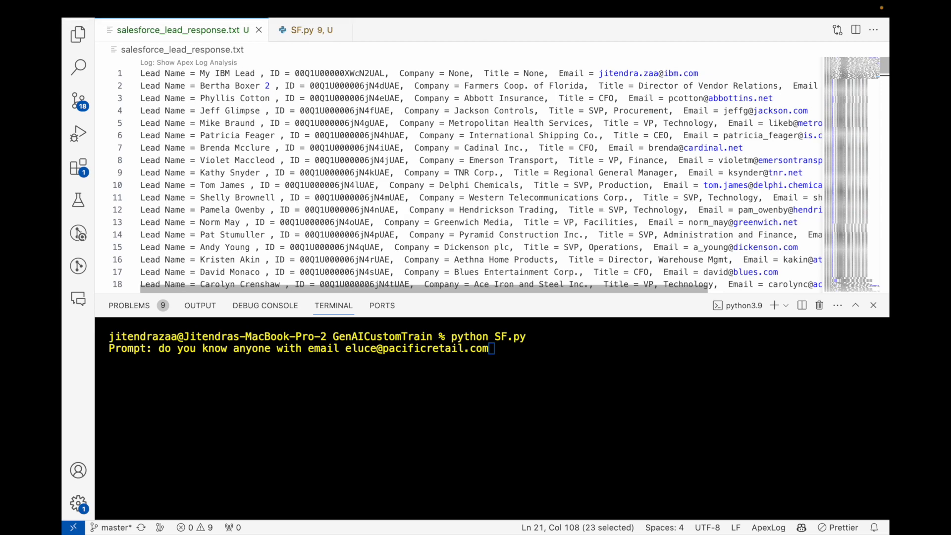
- Scroll to the Pacific Retail Group record and submit the email question
scroll("down", 3)
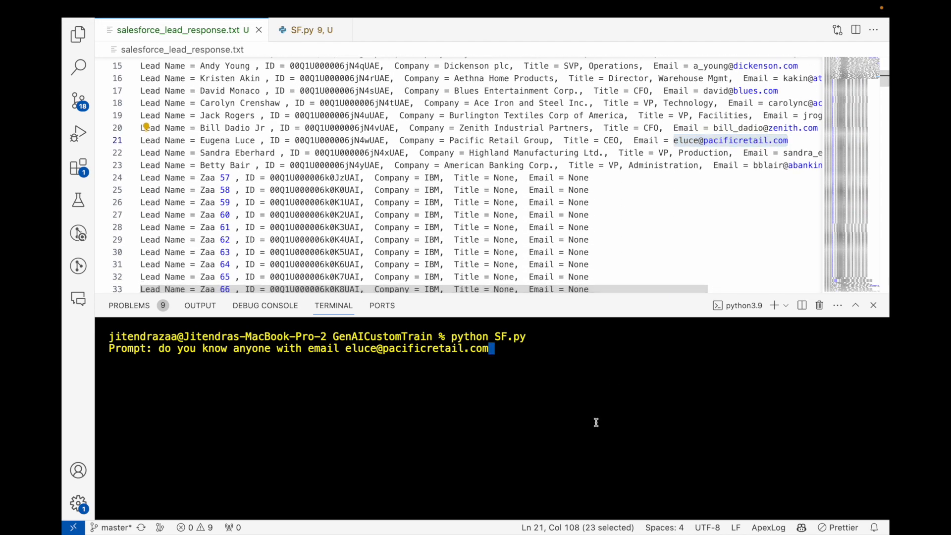
key("enter")
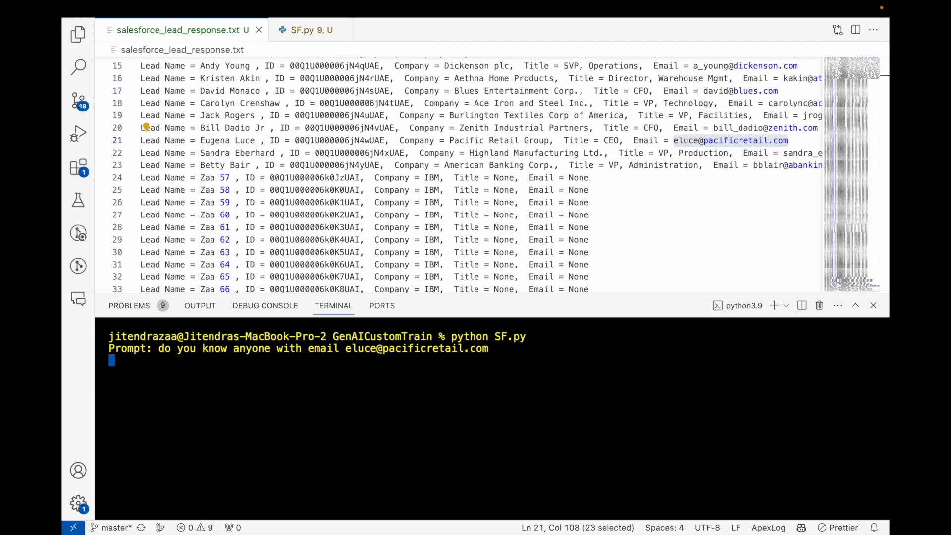
mouse_move(555, 415)
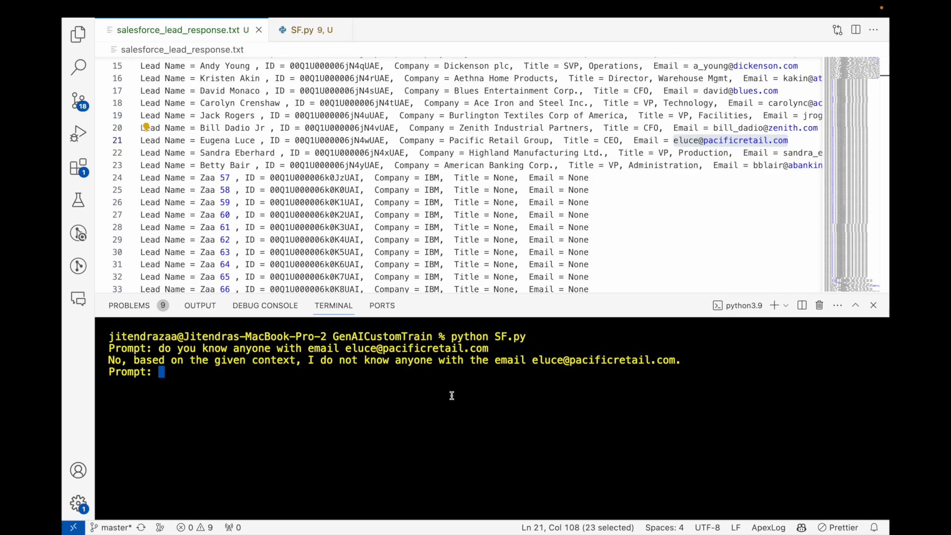
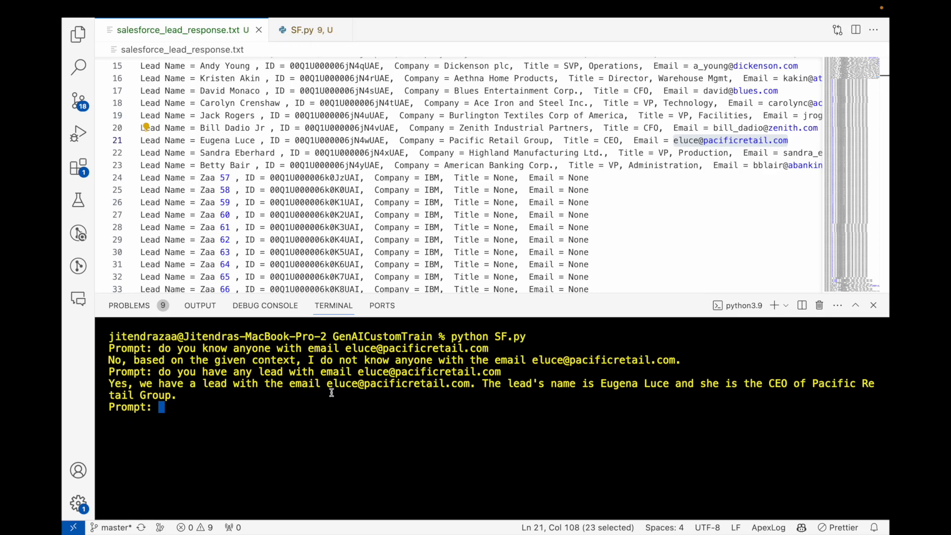
- Type a rephrased question asking whether any lead has that email
mouse_move(358, 405)
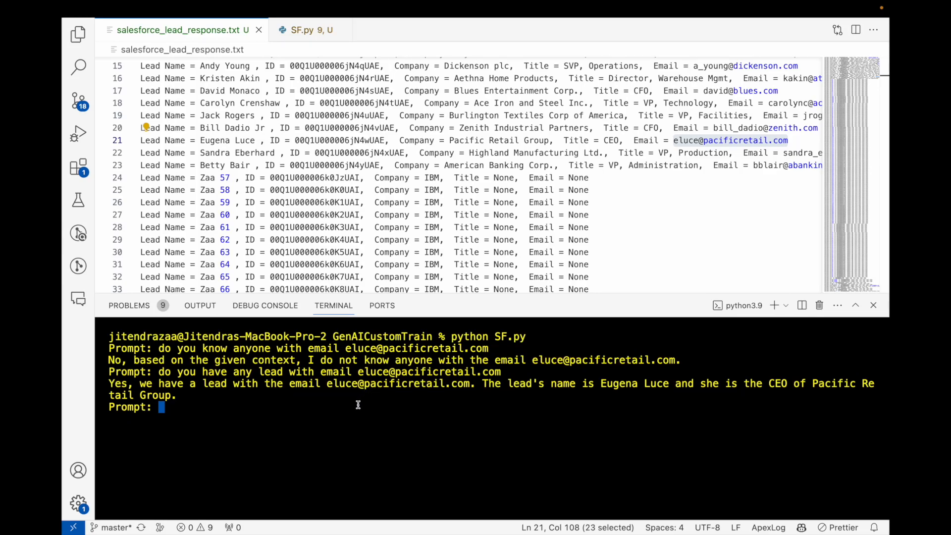
- Ask SF.py whether it found any lead named Amit
type("did you fin")
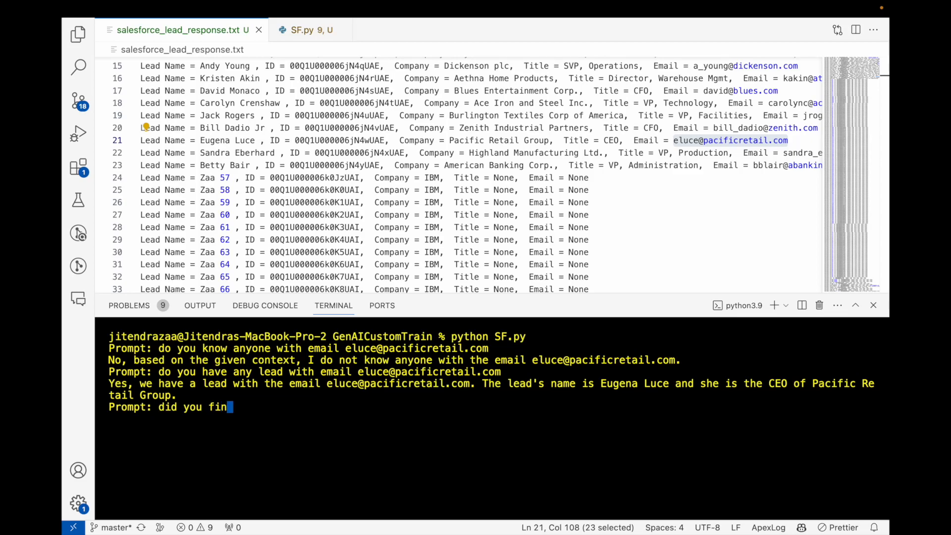
type("d any lead with name")
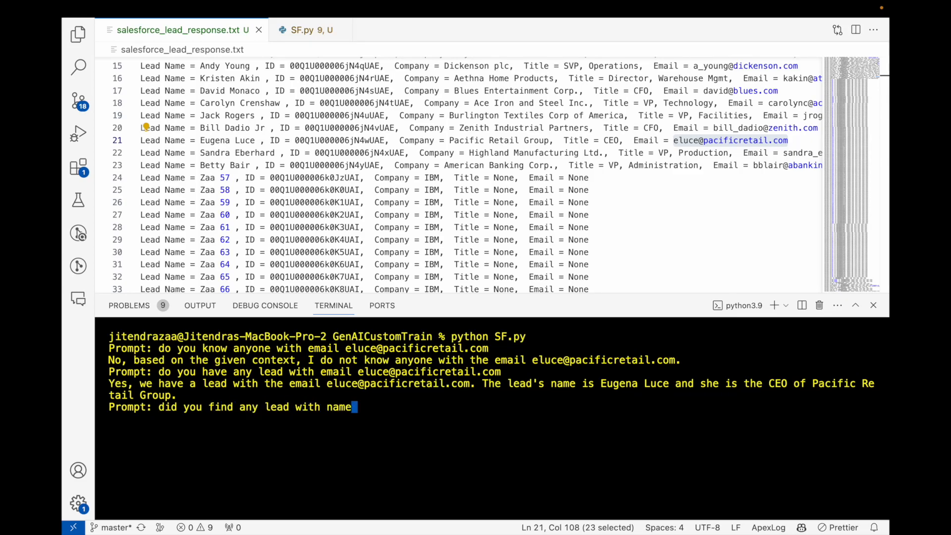
type("Amit")
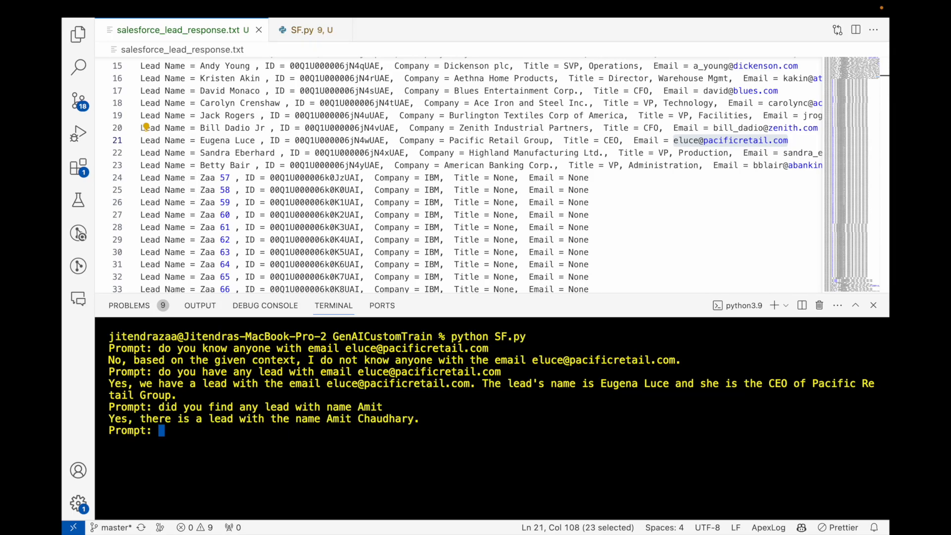
- Request more details about lead Amit
type("can")
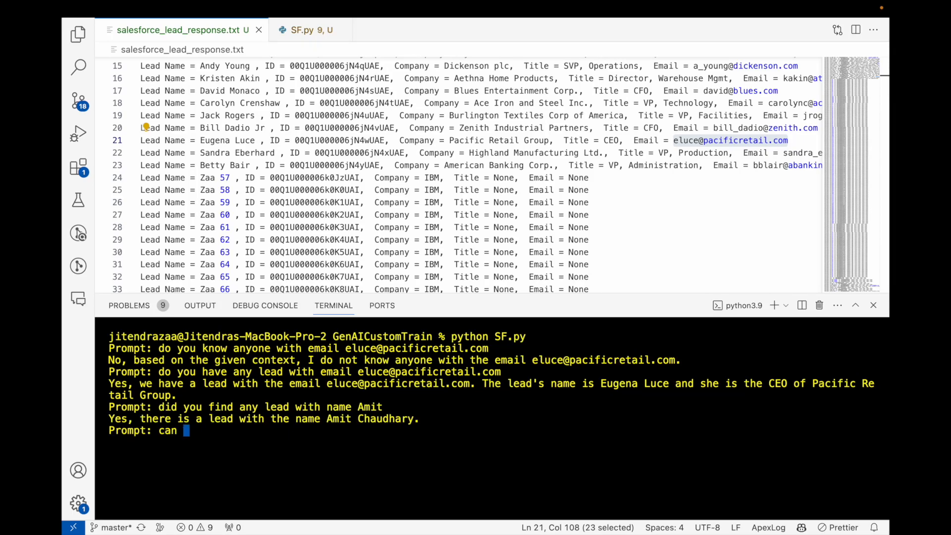
type("you share s")
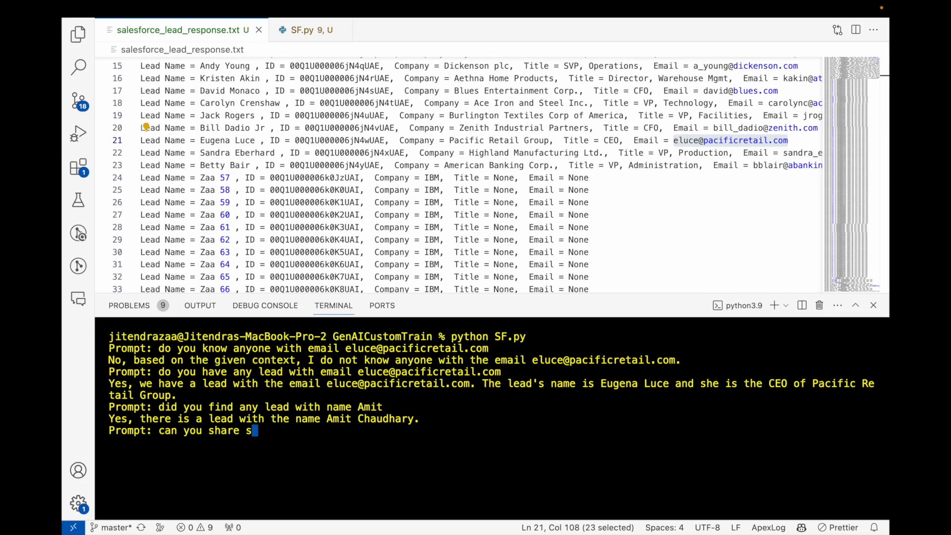
type("ome more detai")
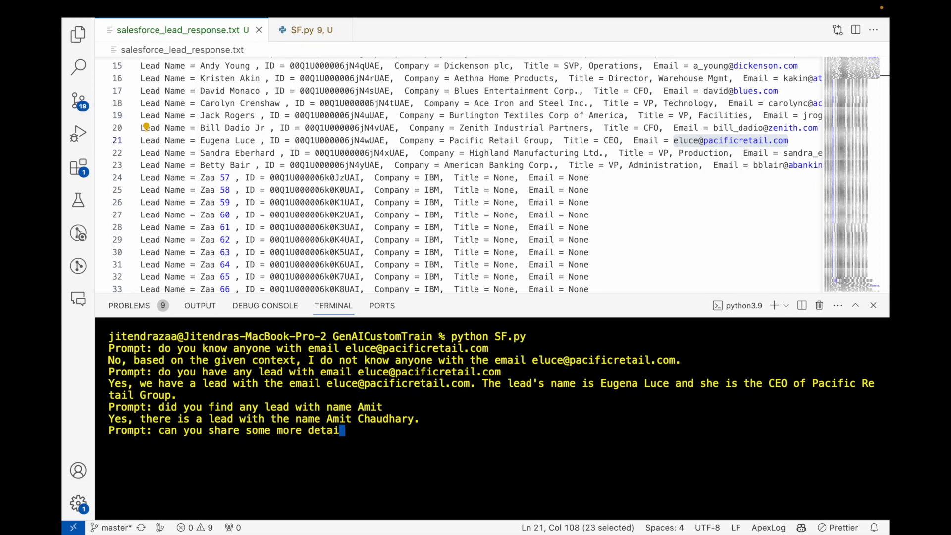
type("about lead")
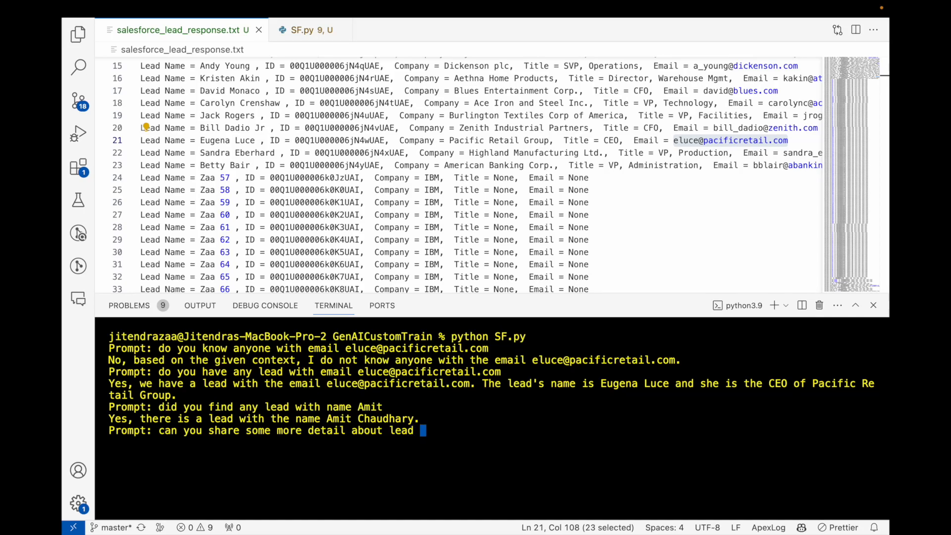
type("Amit")
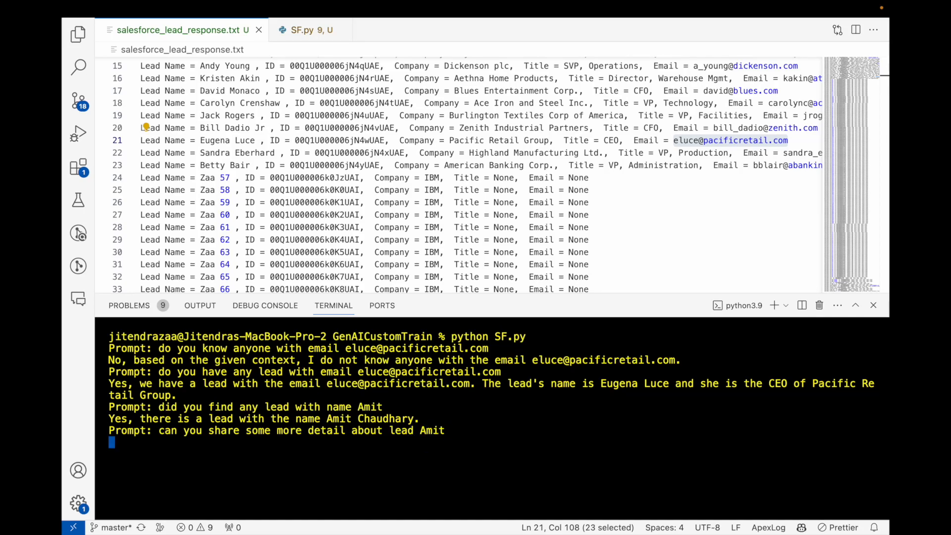